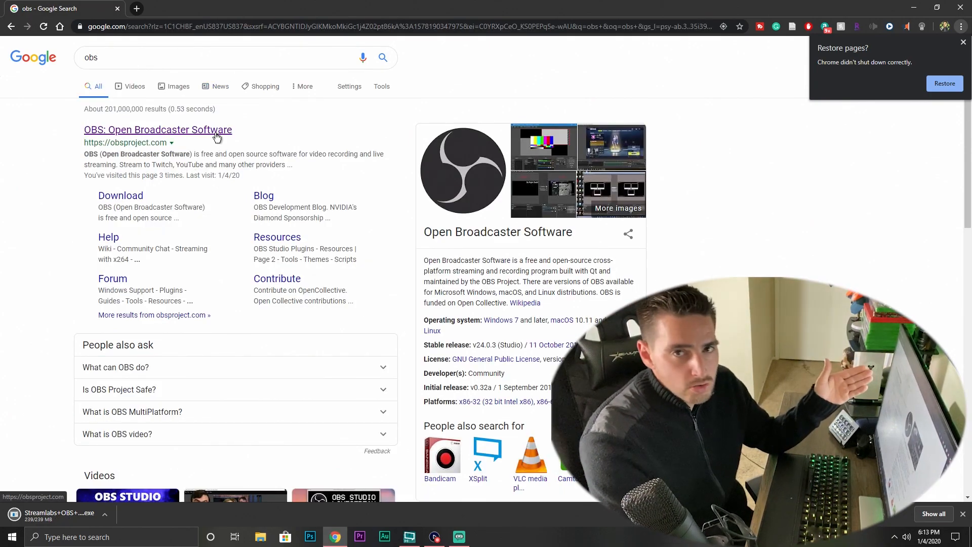
Open the official OBS Studio site (obsproject.com) from the Google results for obs
click(157, 129)
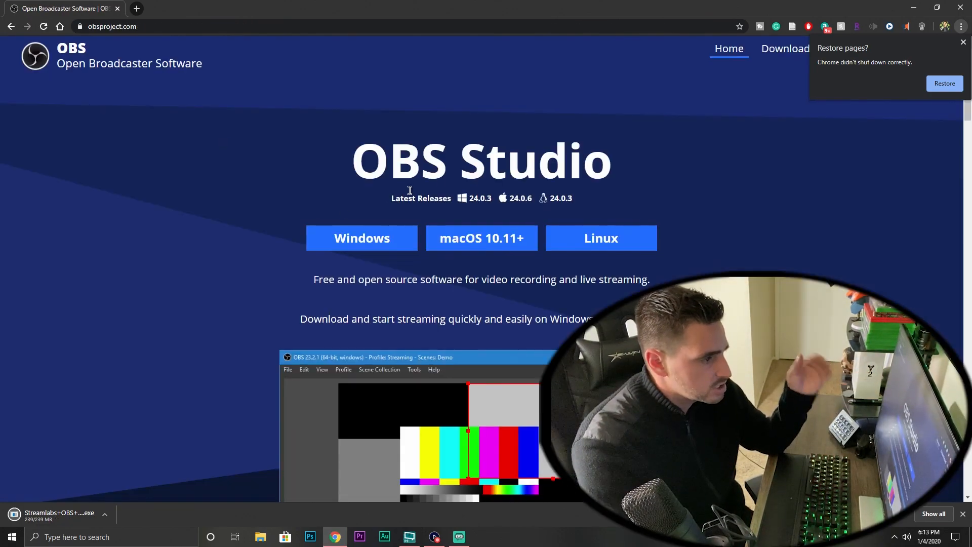